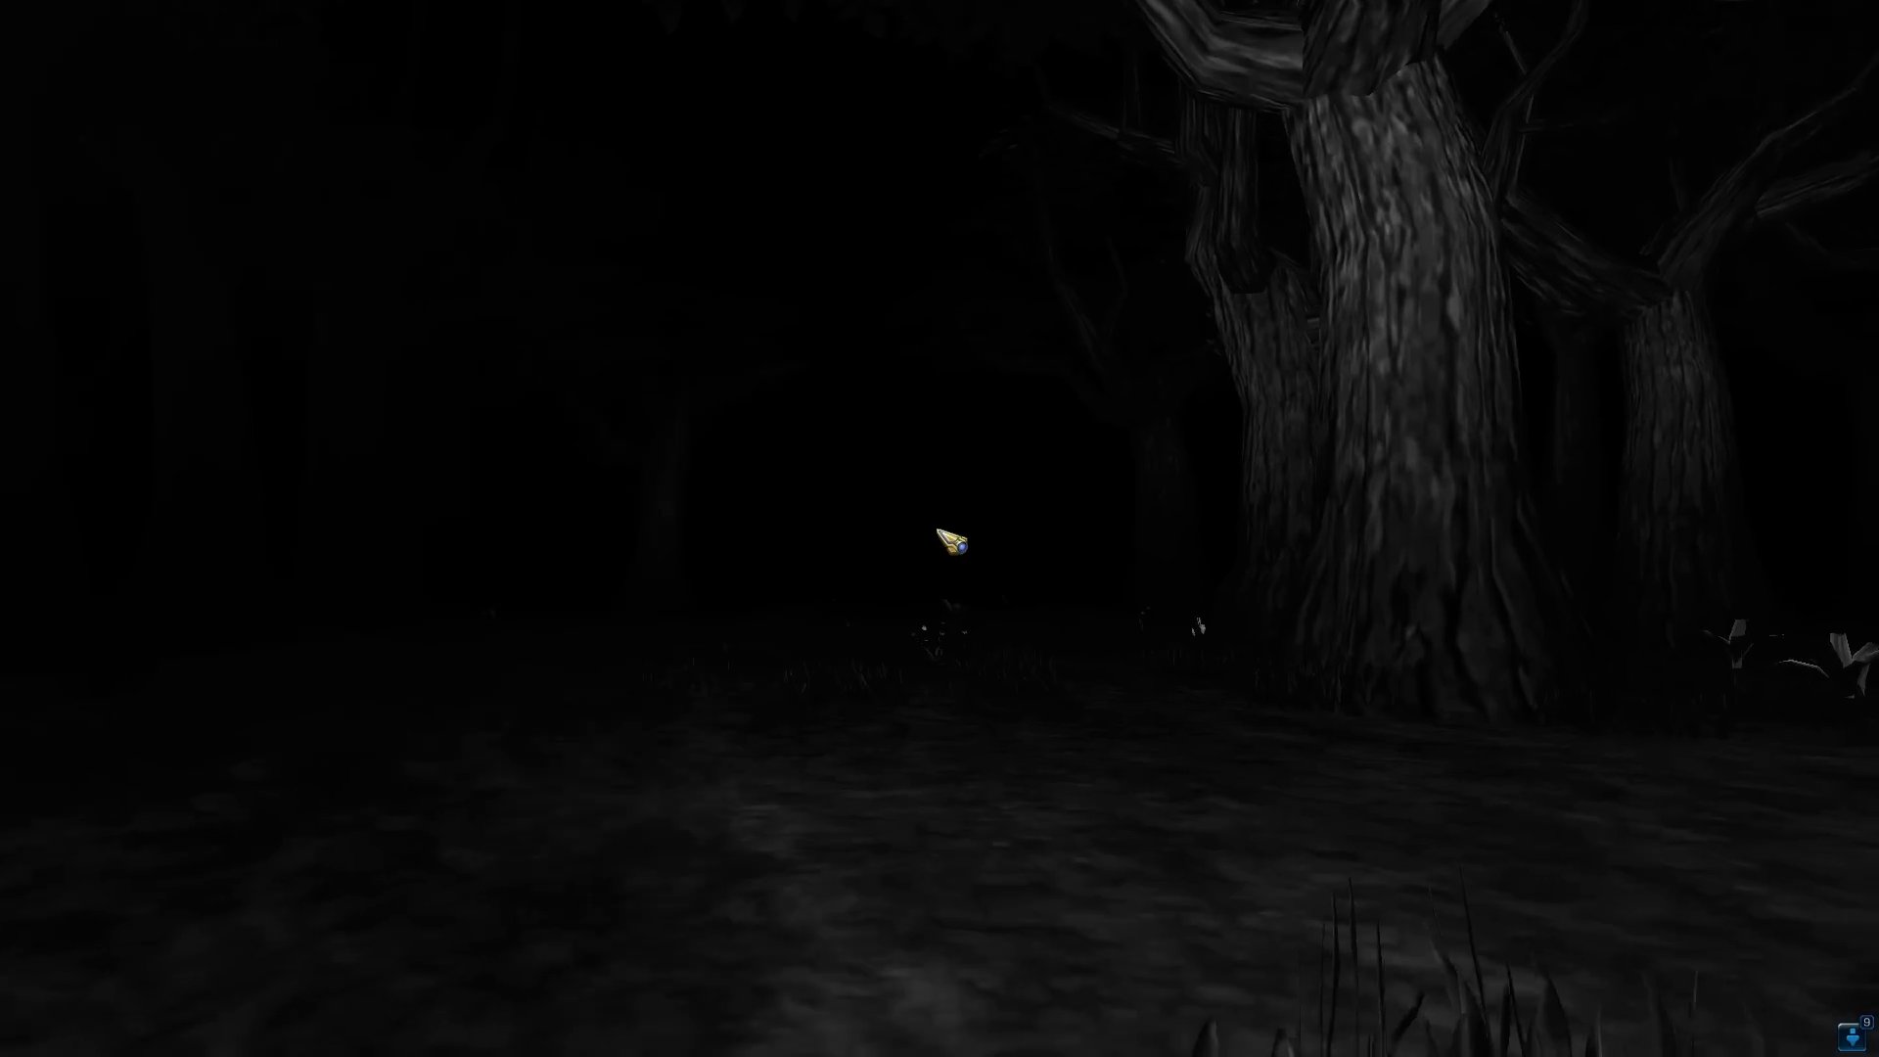
Walk forward through the dark halls and collect the crate lying in the grass
scroll(left, 3)
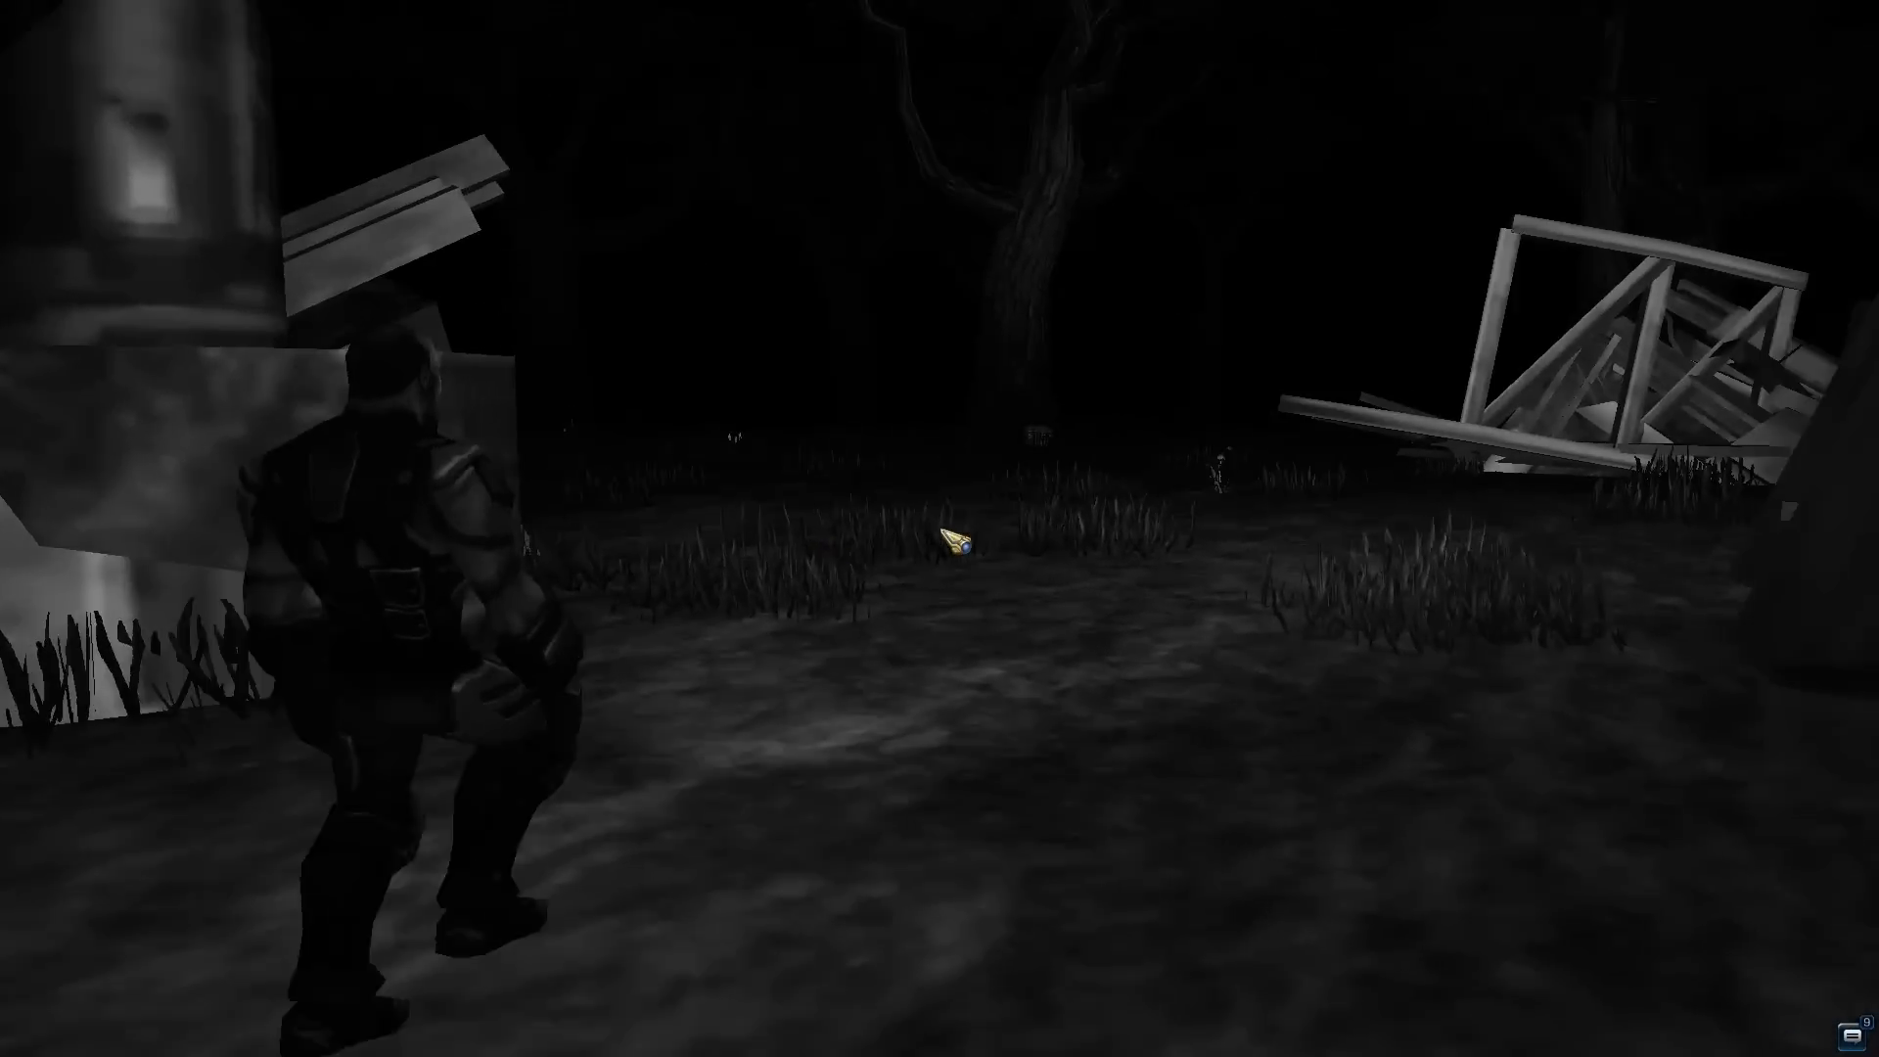
key(w)
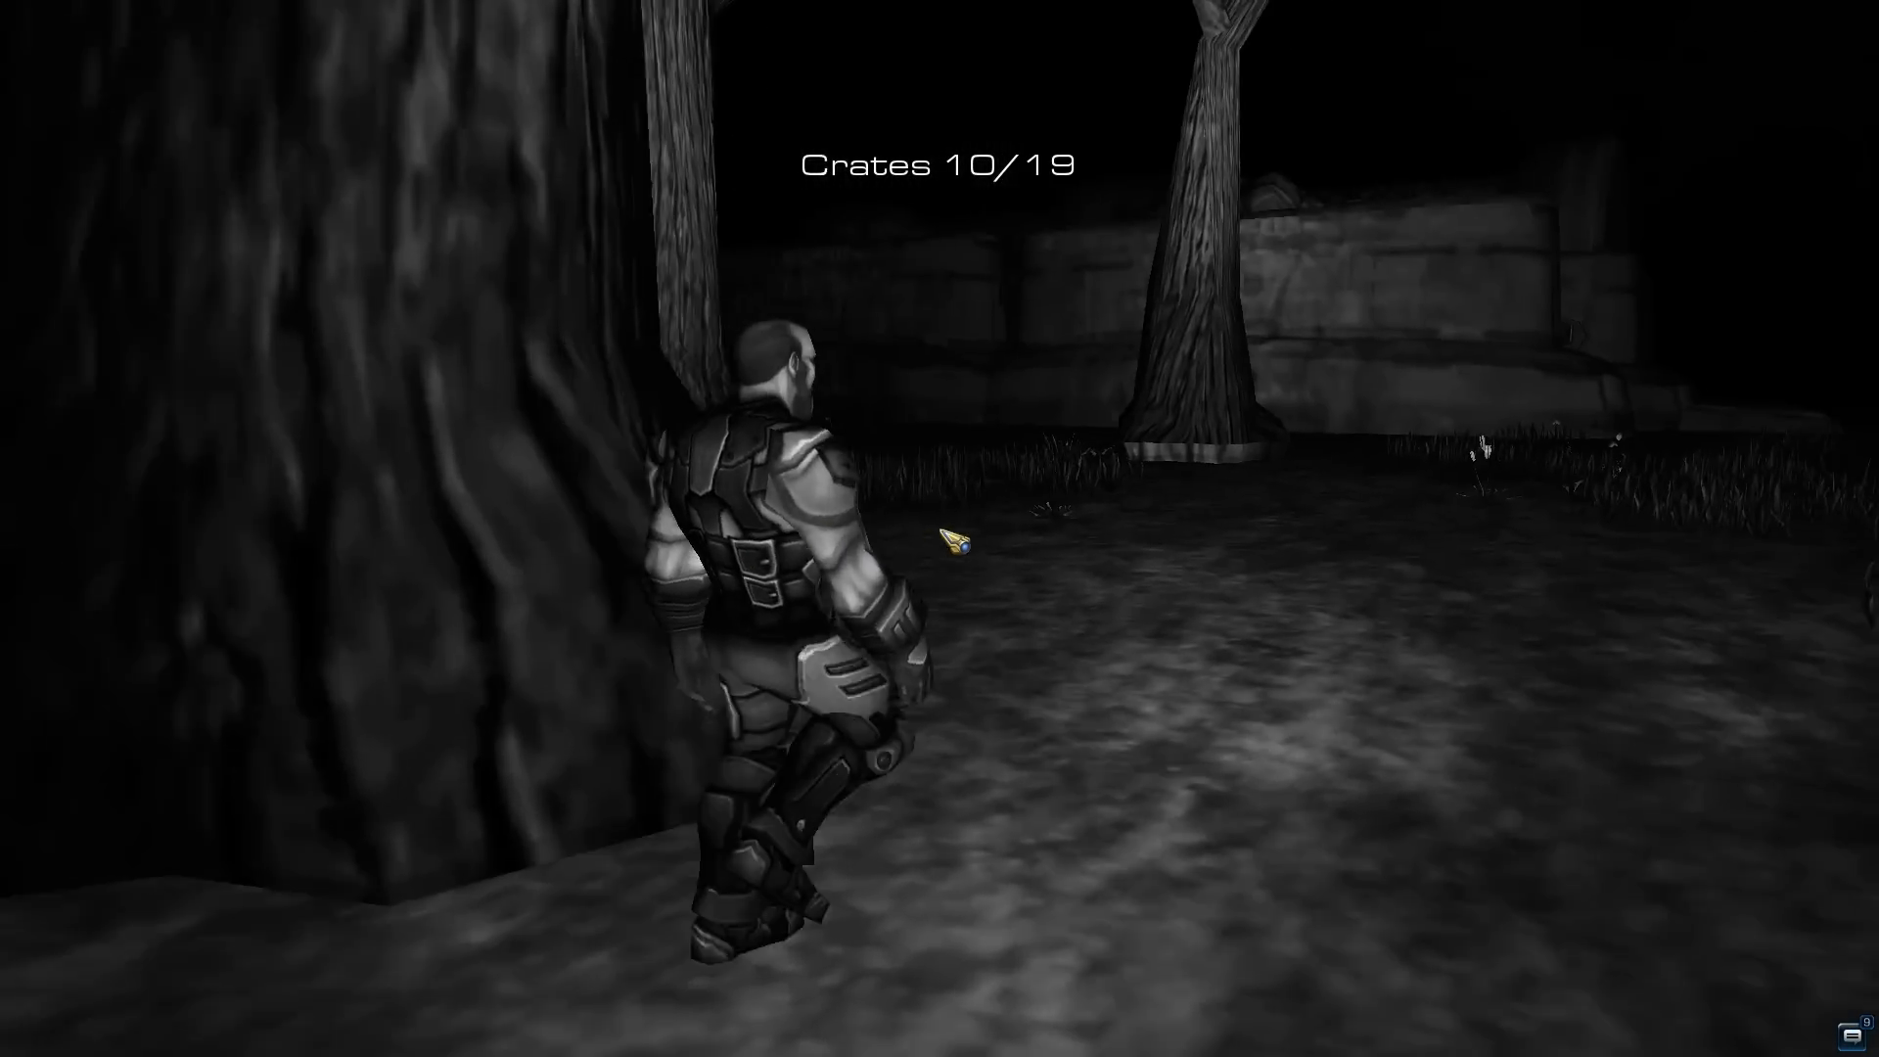
key(w)
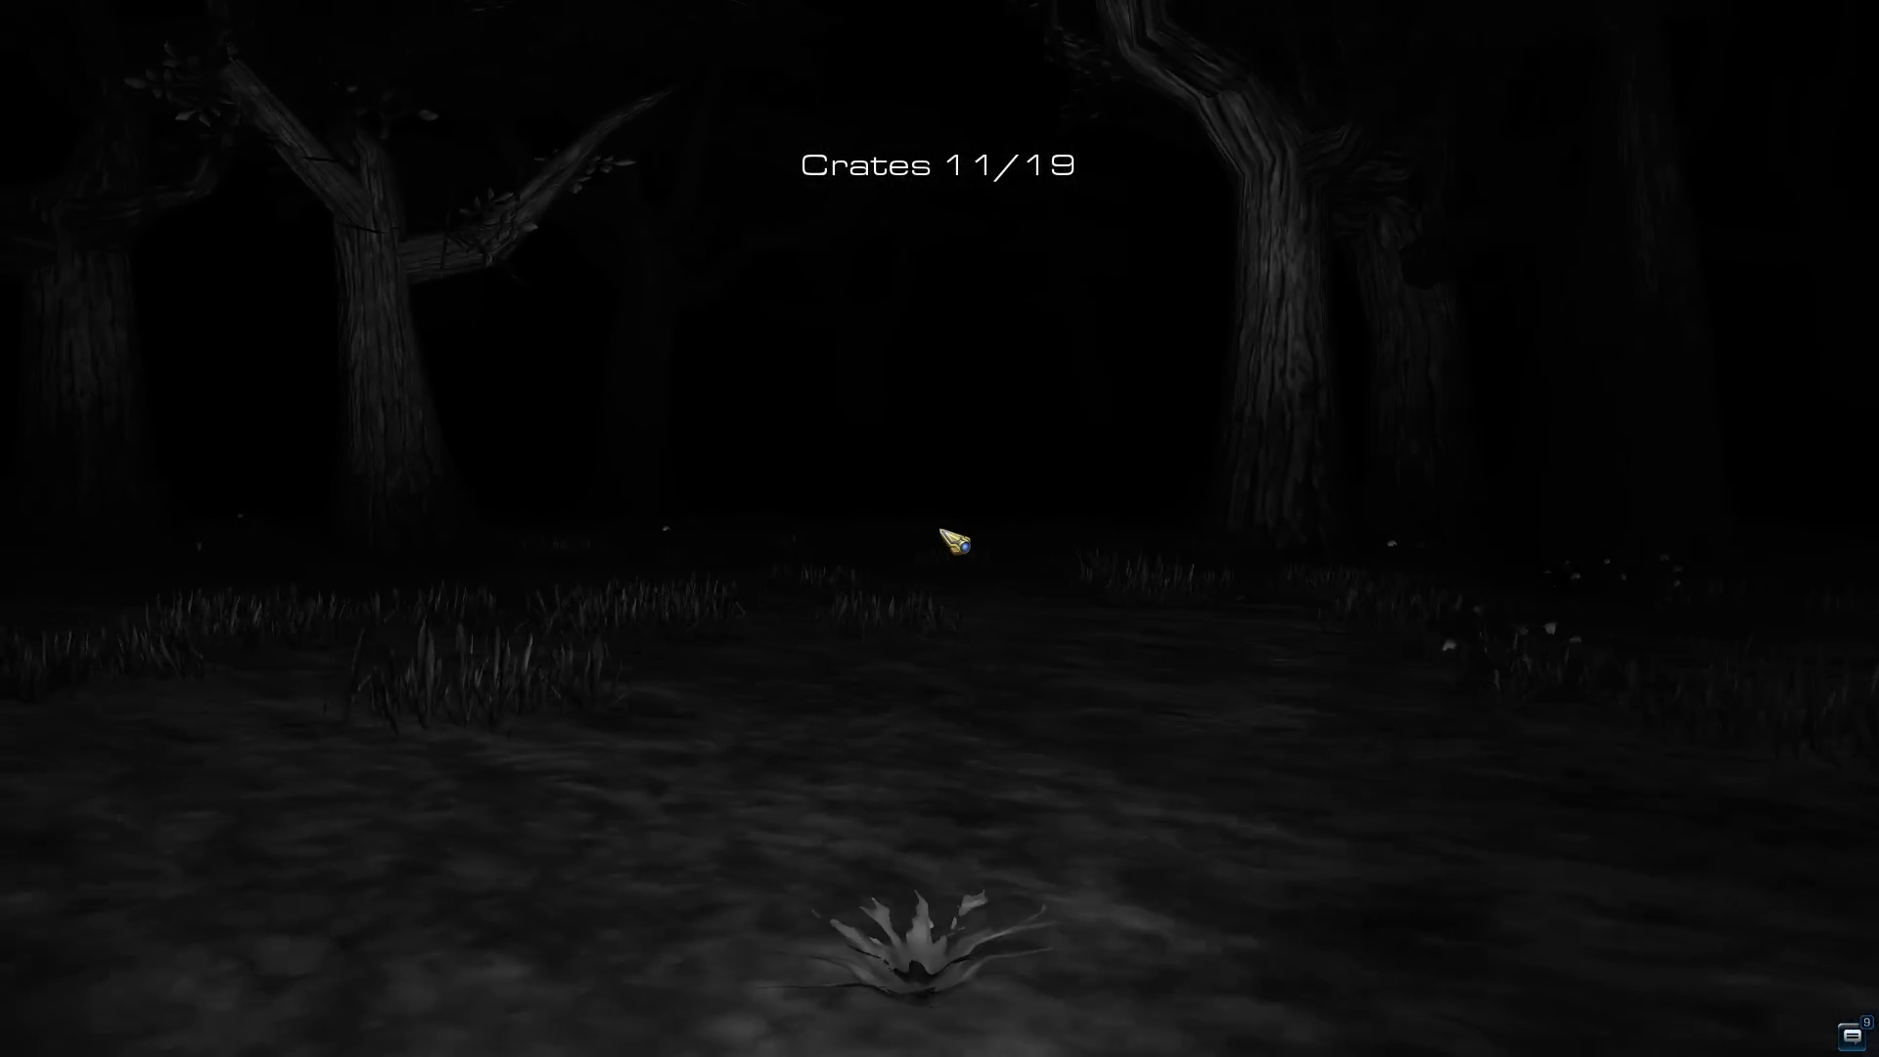
mouse_move(940, 543)
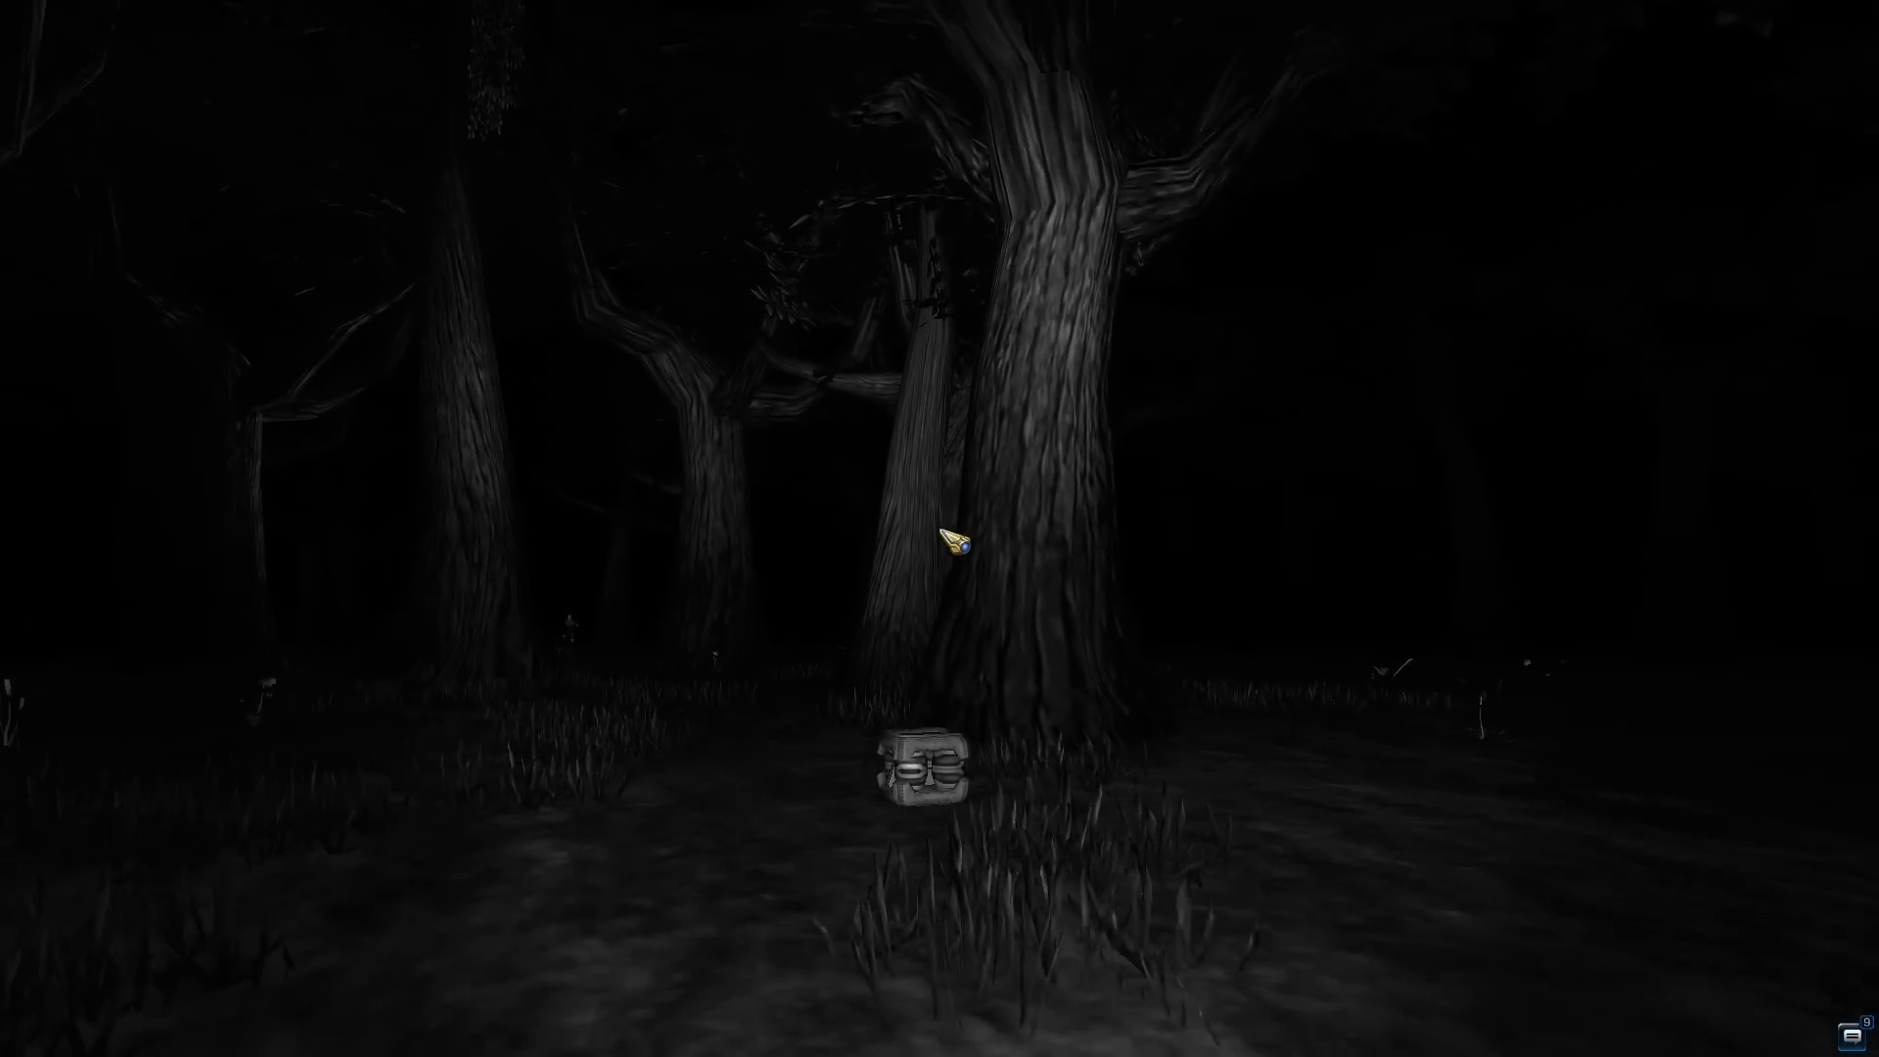
click(923, 770)
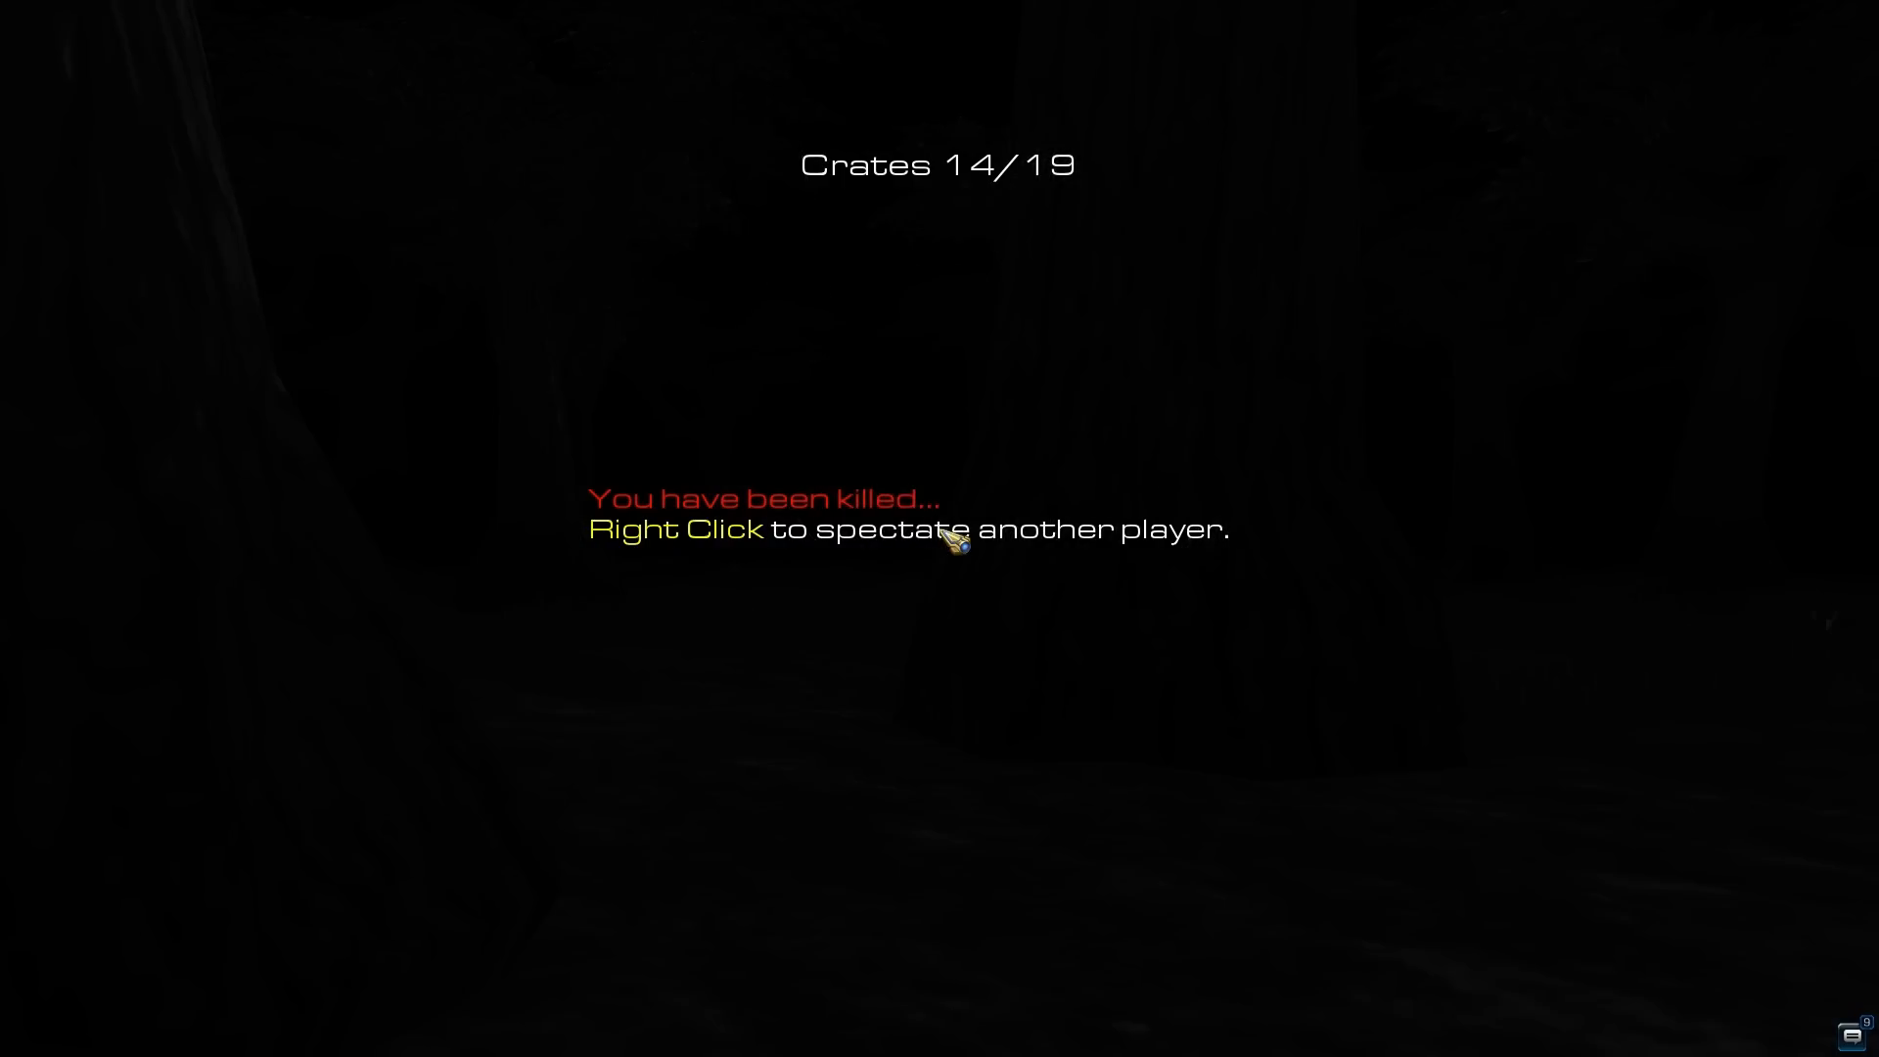
After being killed, spectate another player, then quit the match at the Defeat! dialog
right_click(950, 543)
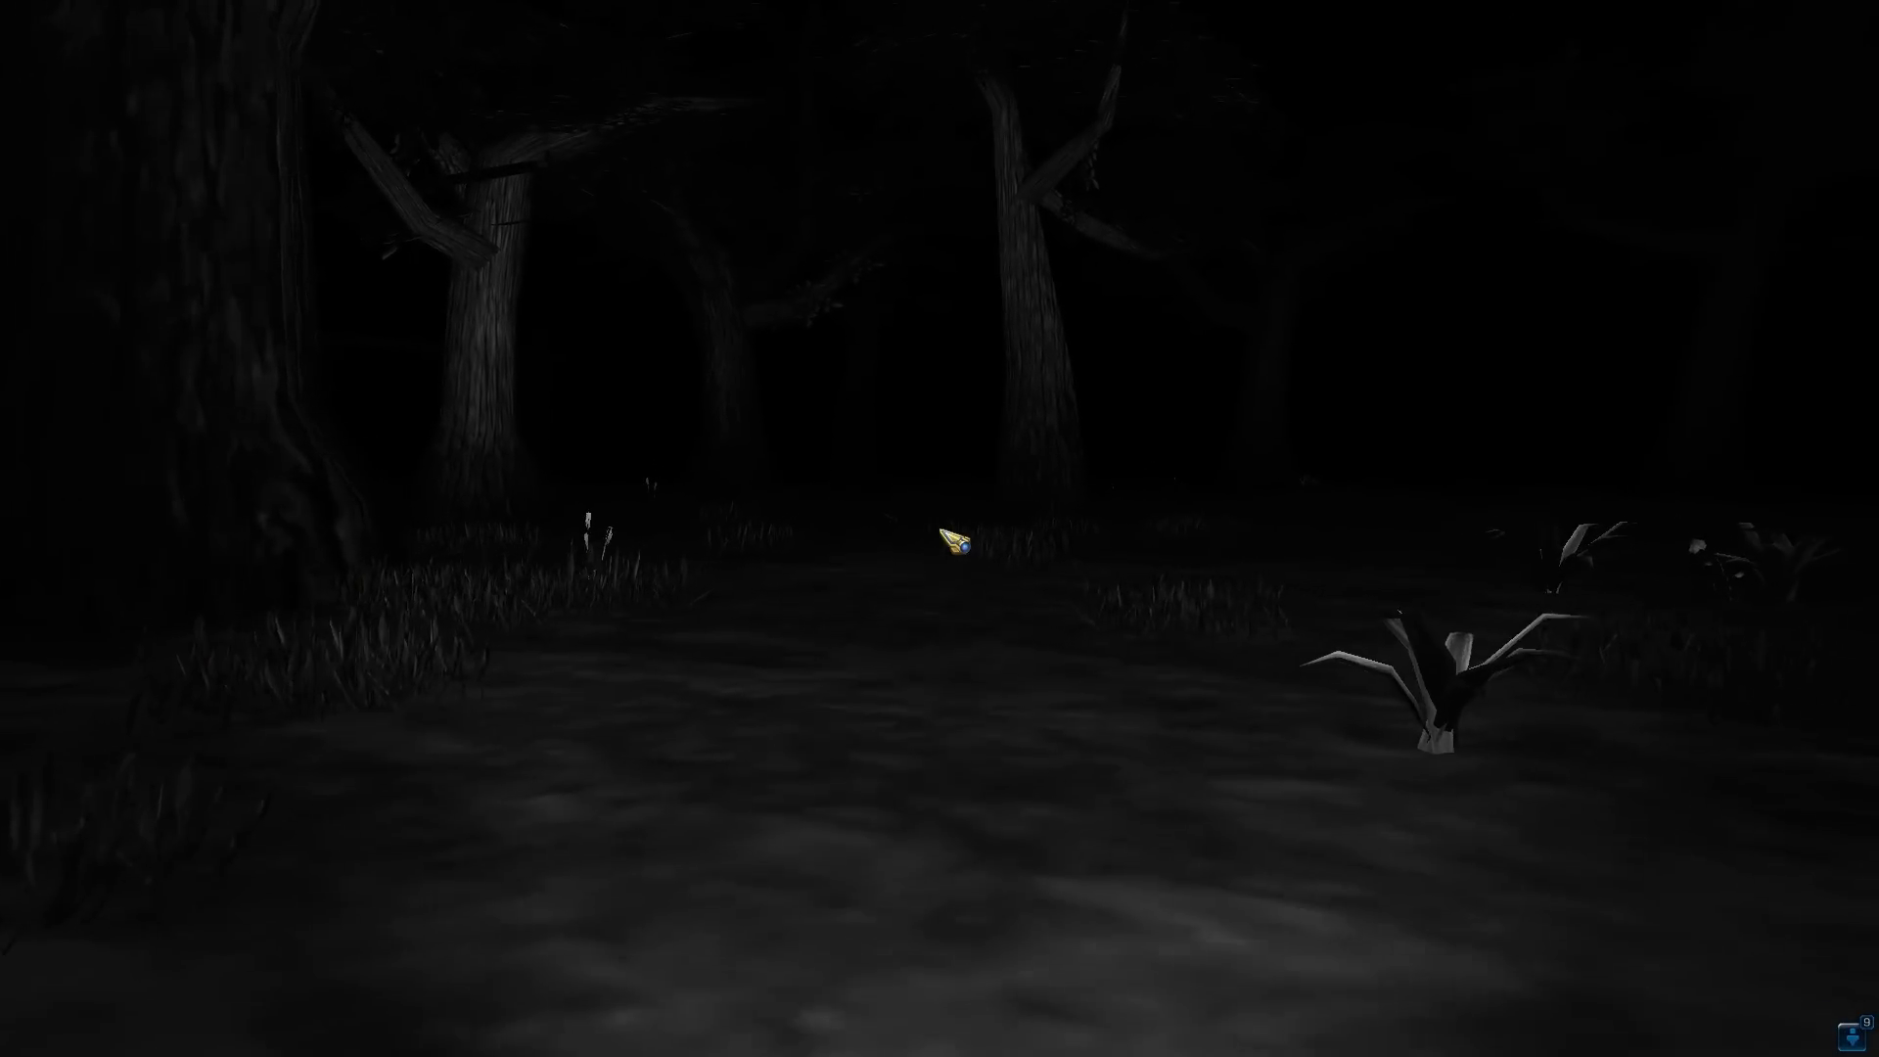
key(w)
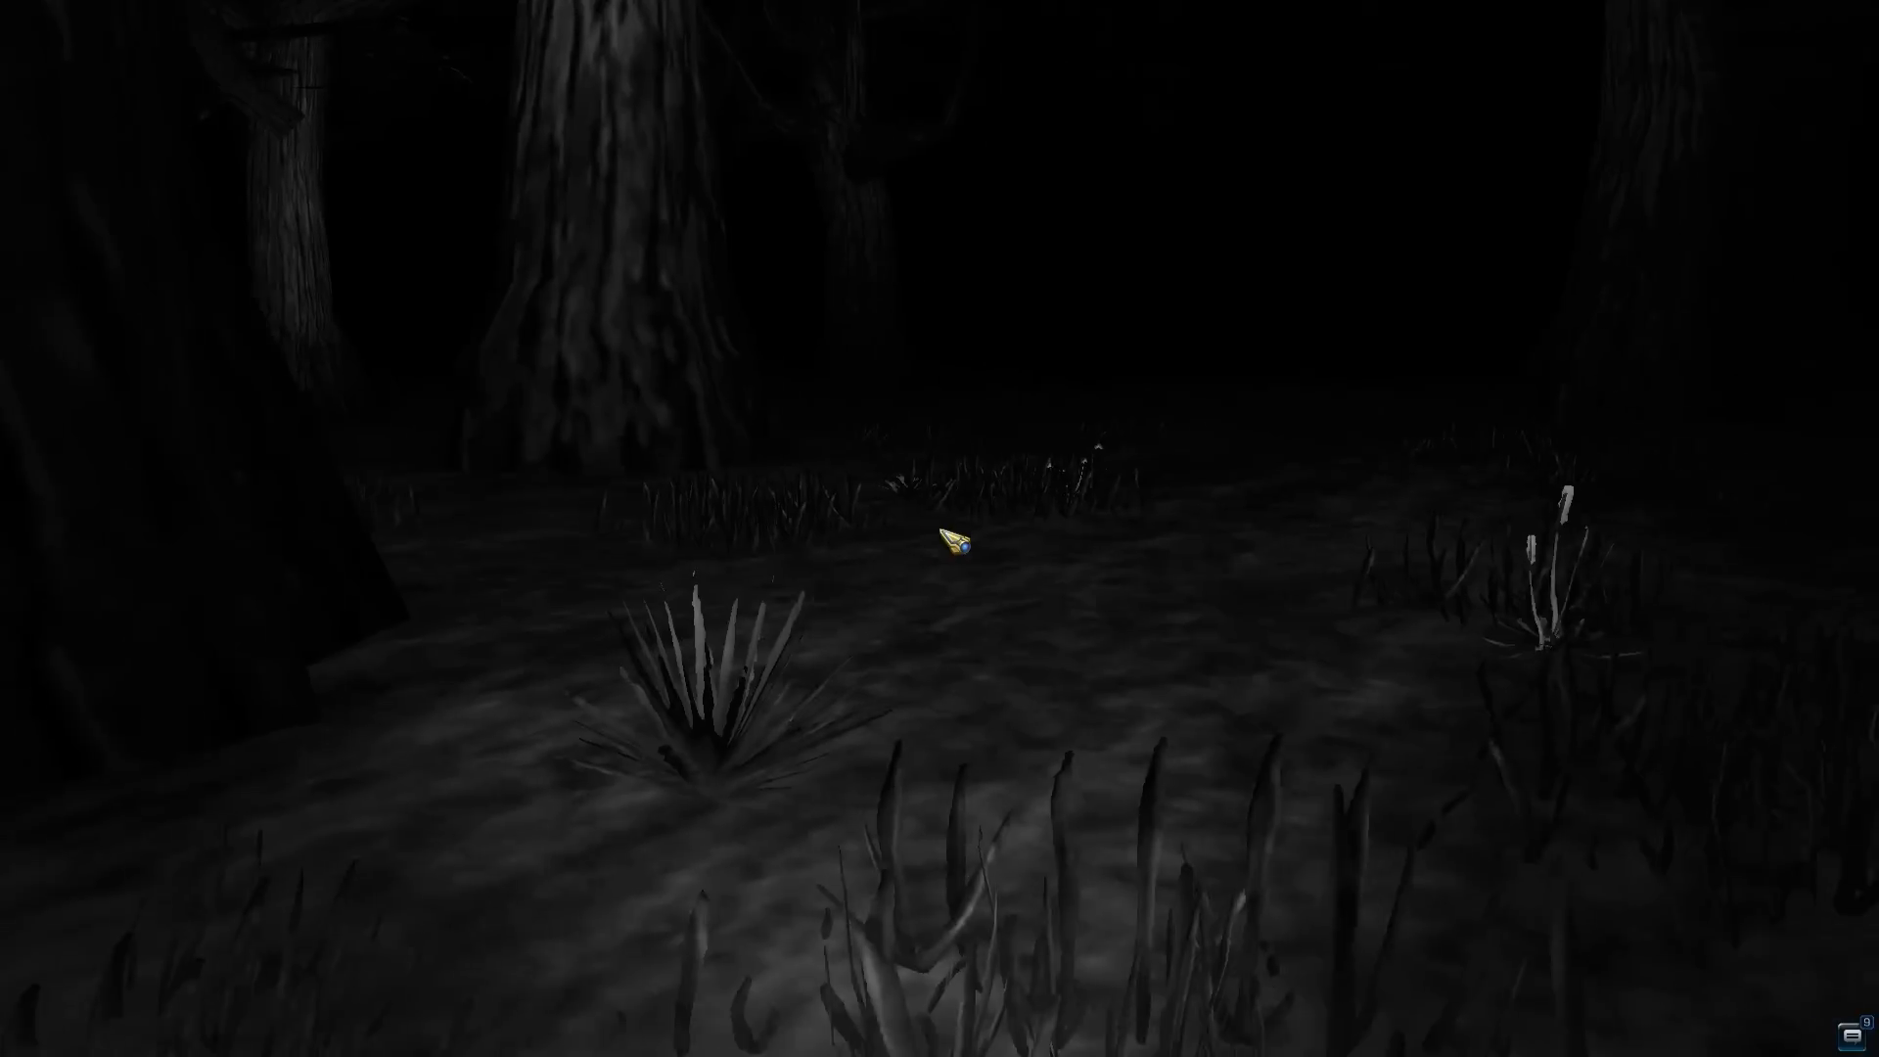
mouse_move(950, 541)
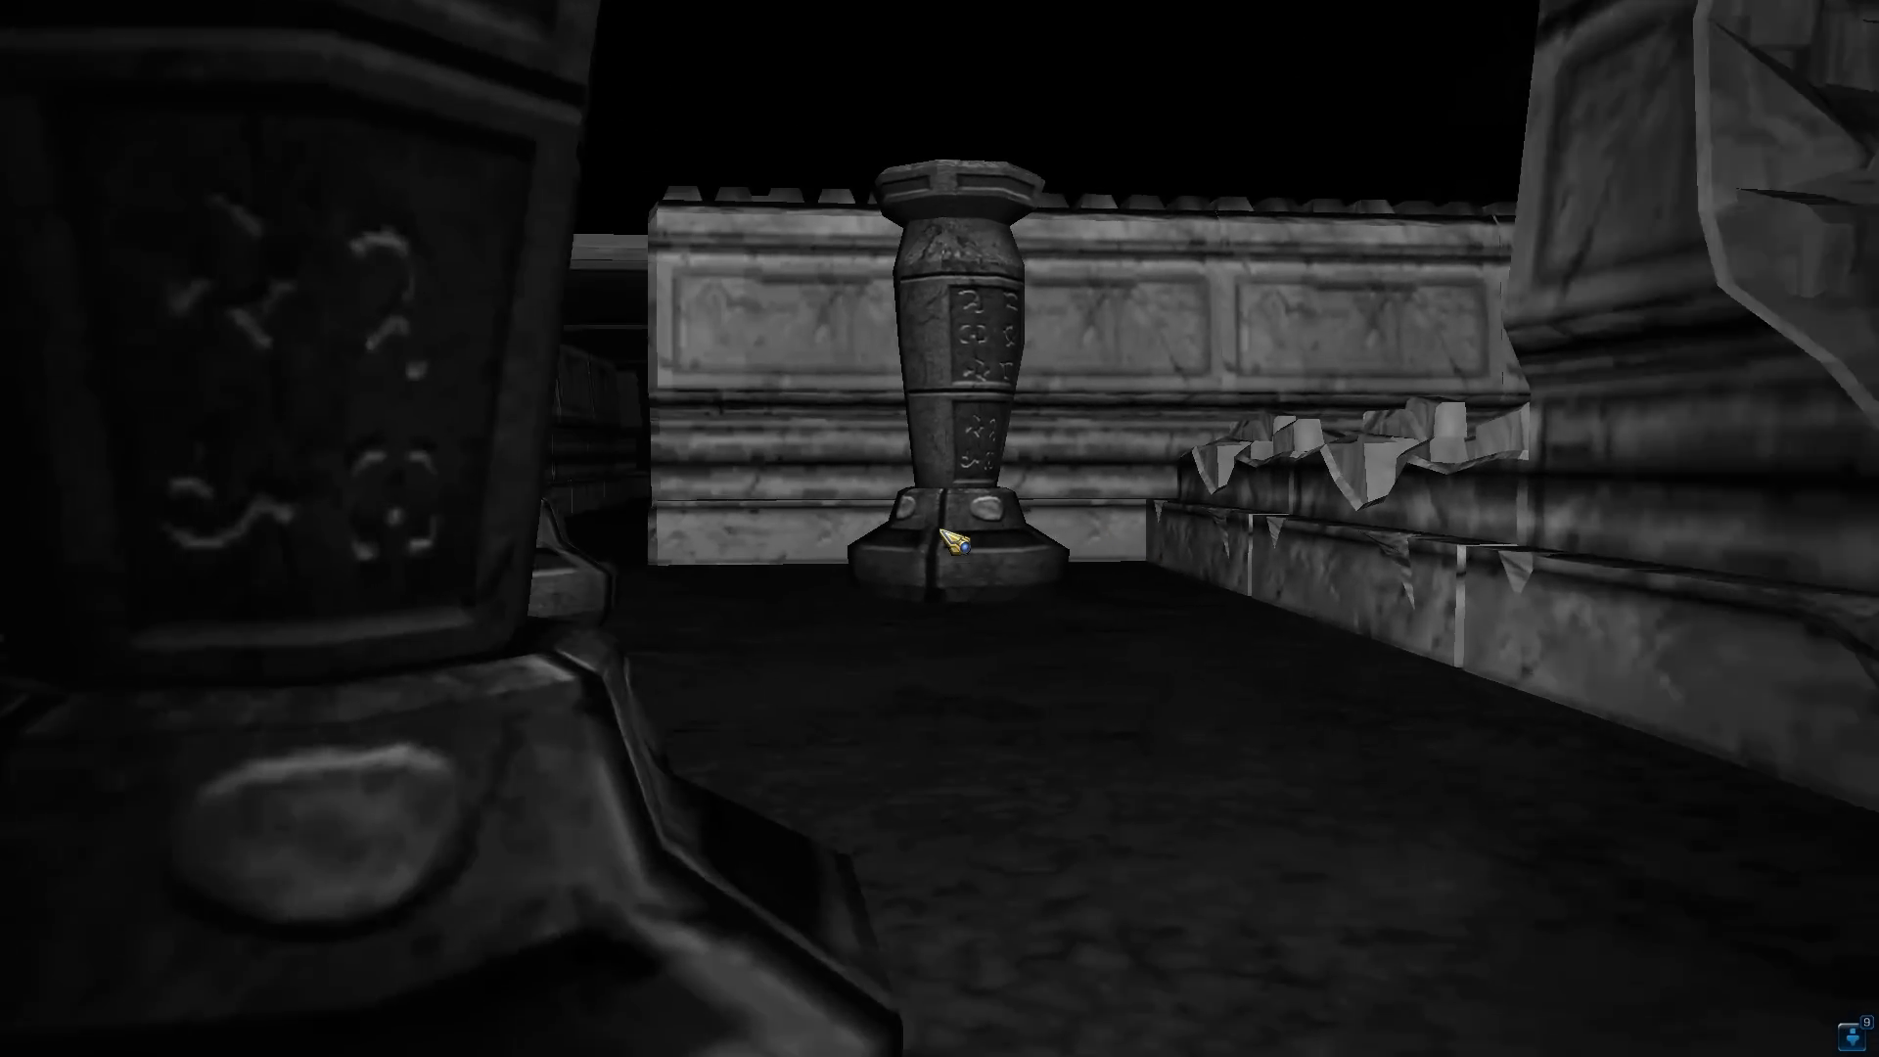
mouse_move(939, 544)
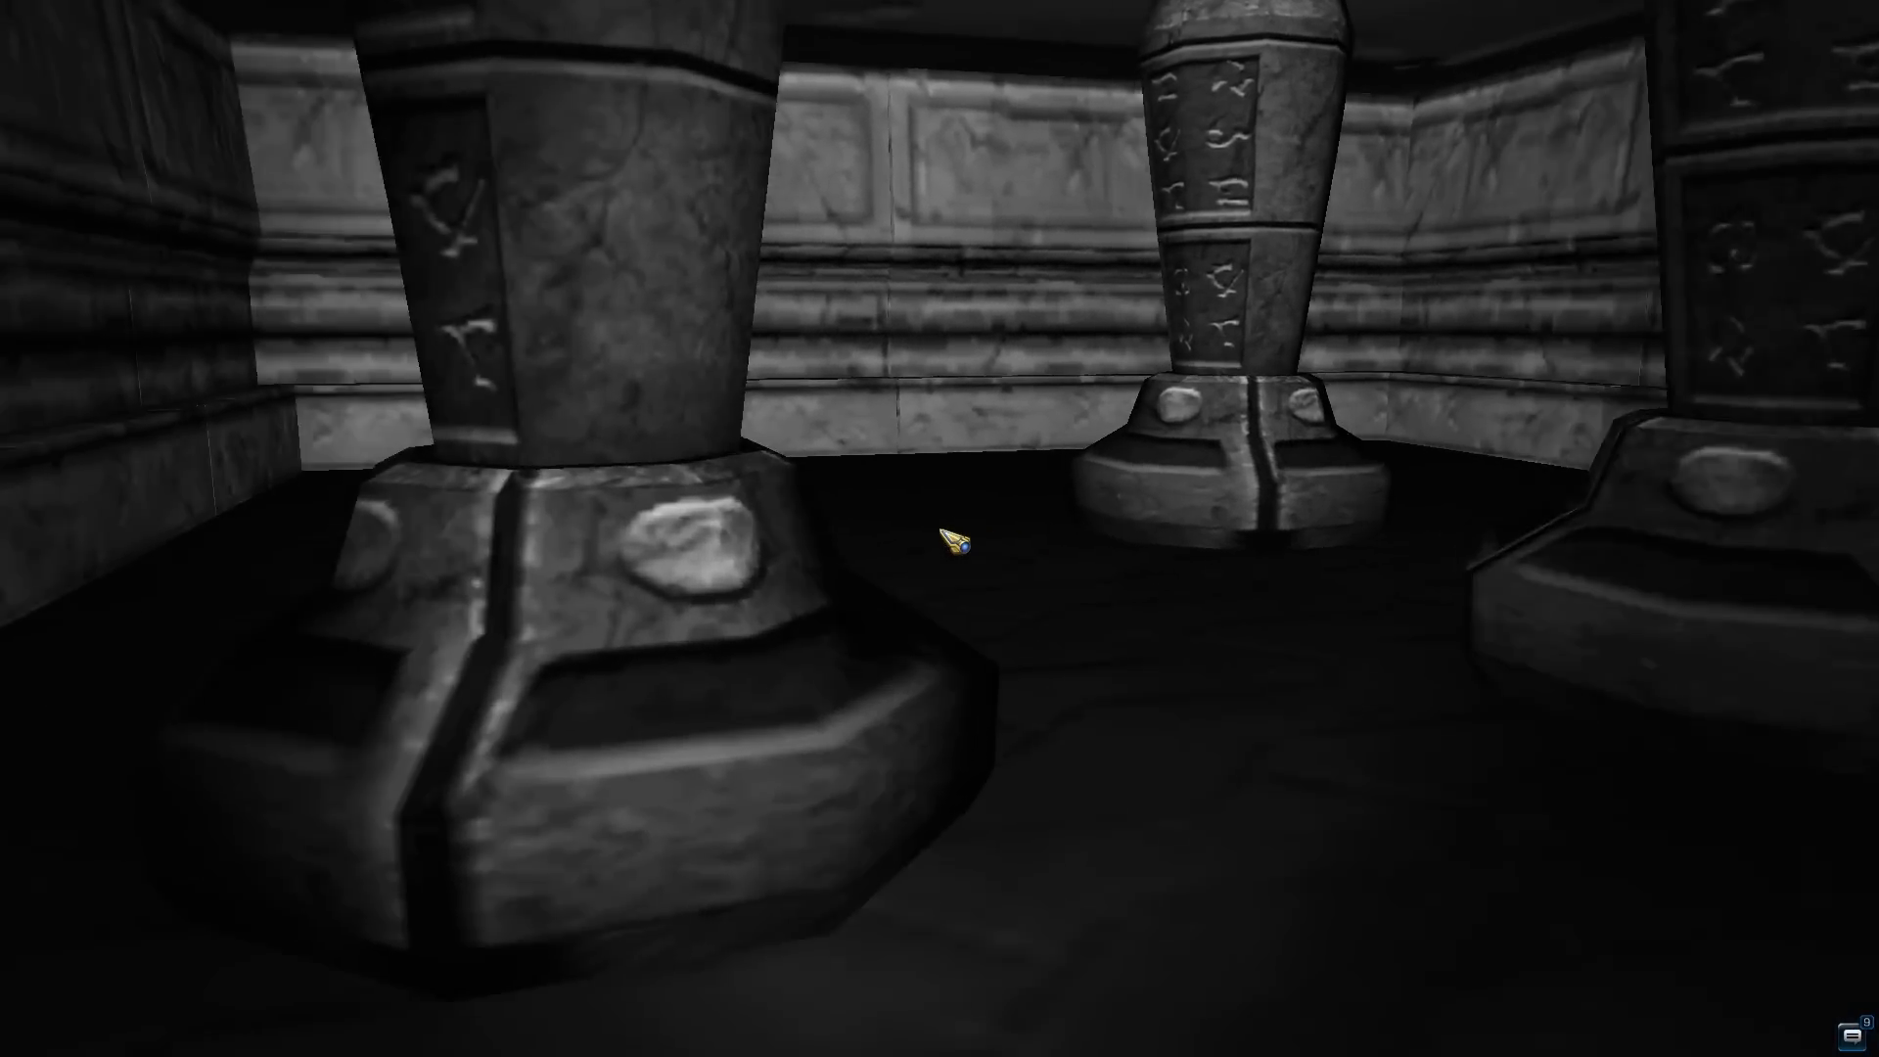
mouse_move(940, 541)
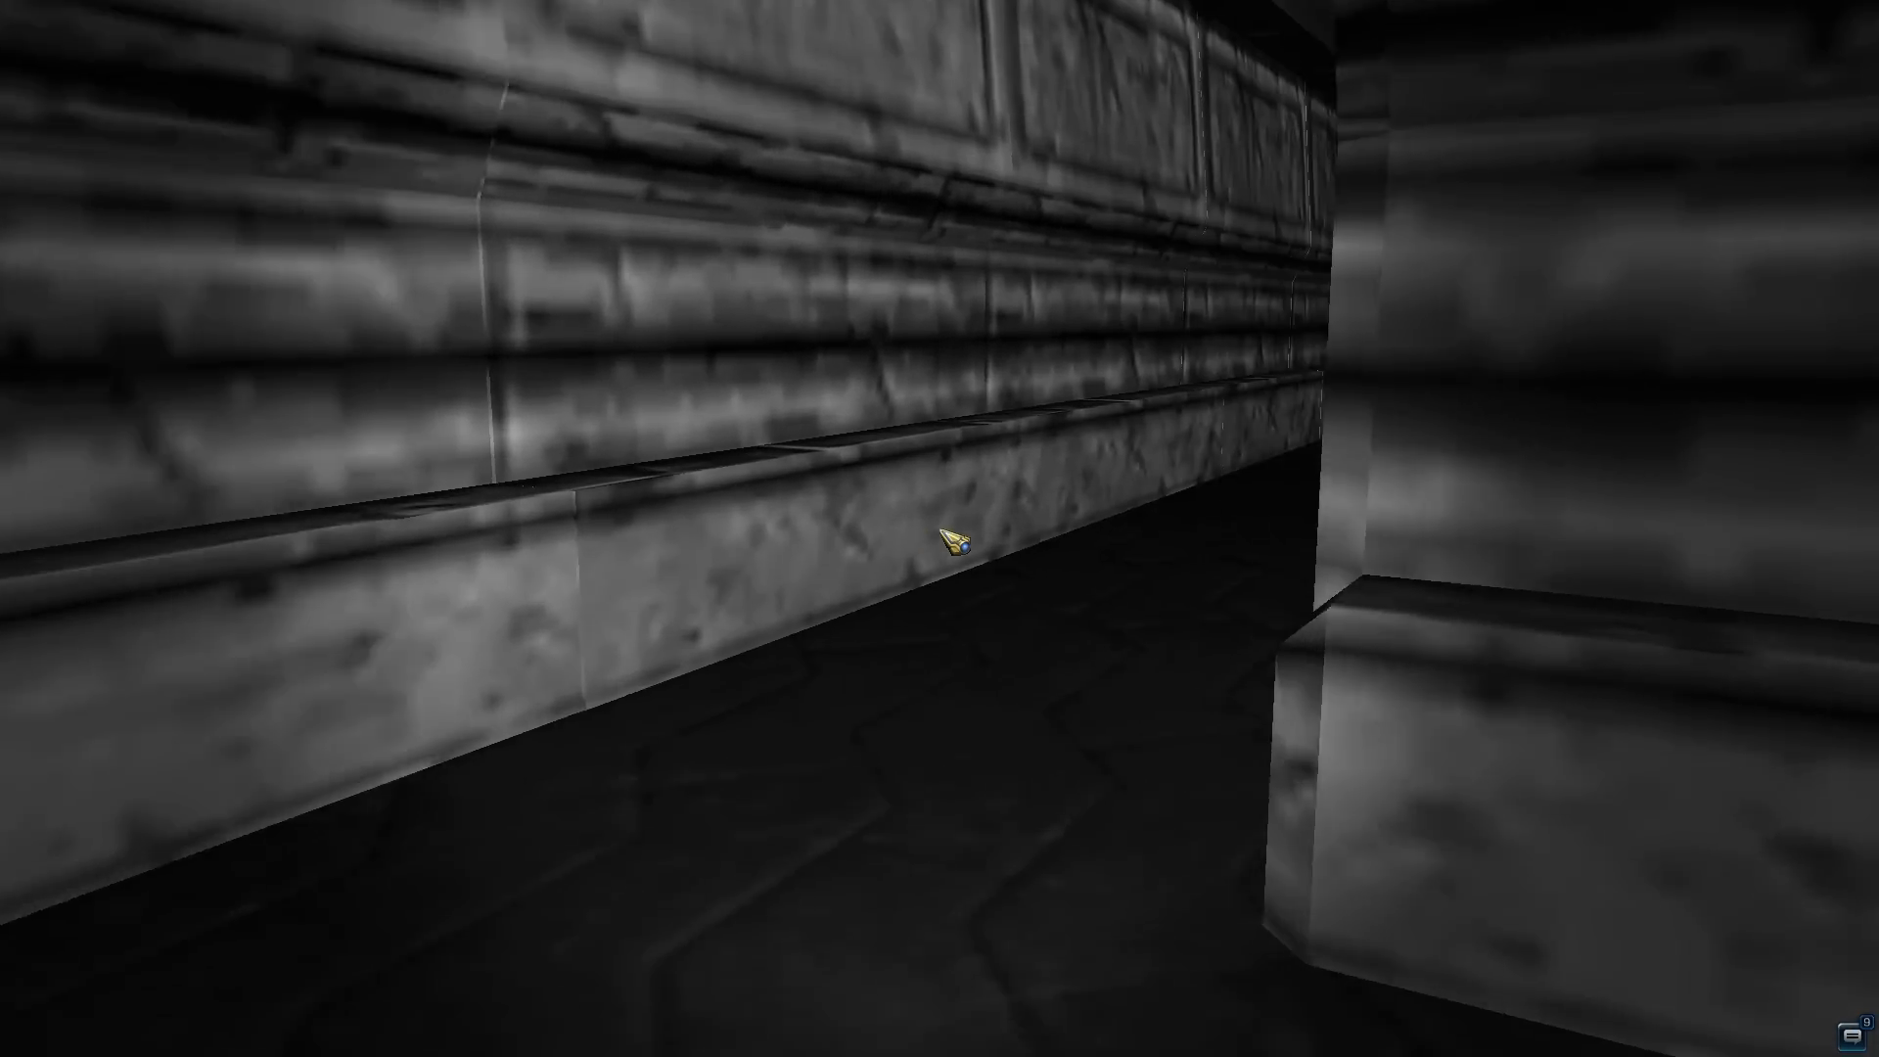
mouse_move(939, 543)
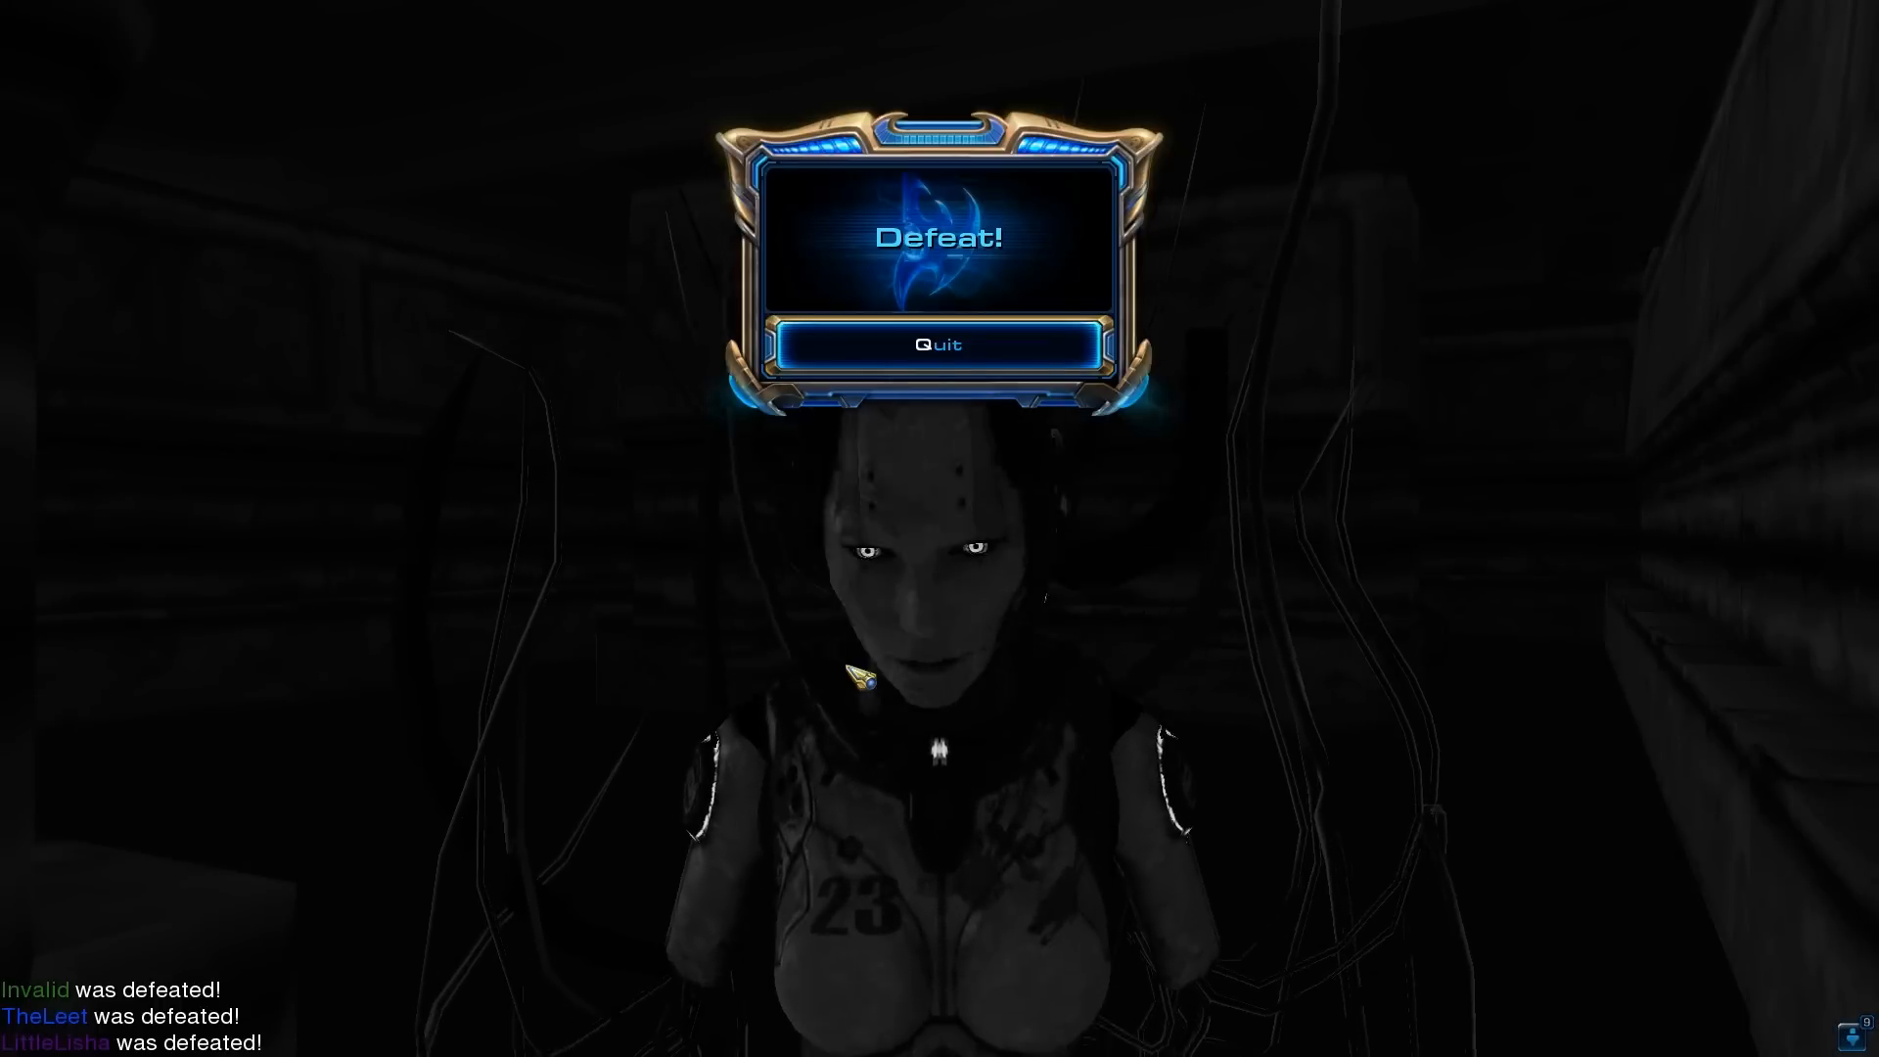
click(938, 344)
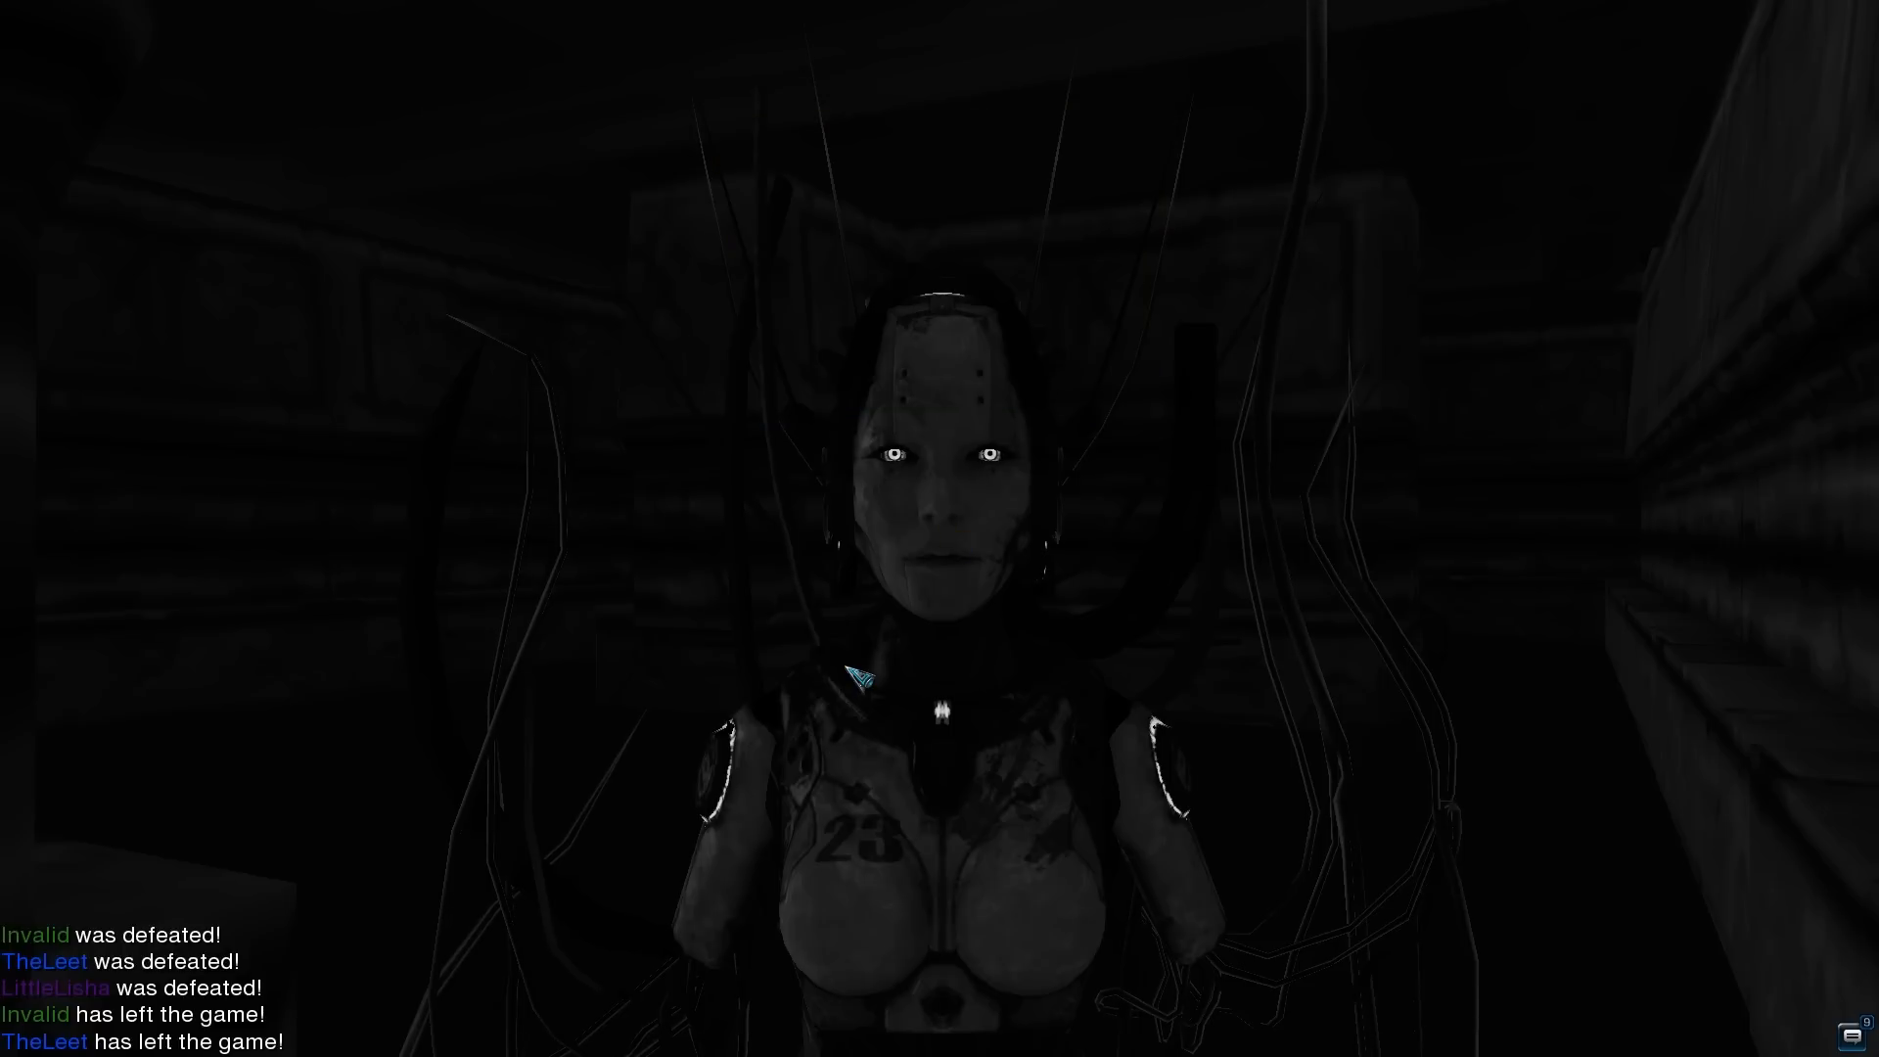